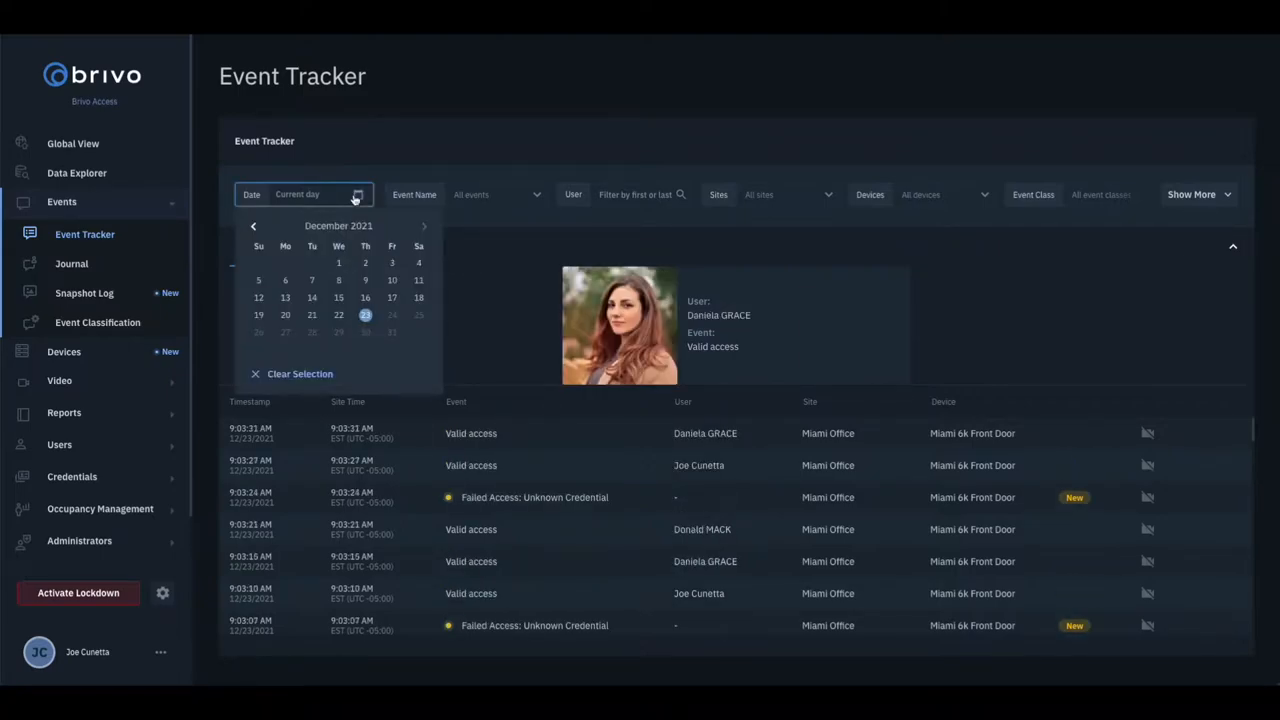
- Preview the Date, Event Name, User and Event Class filters, then show more filter options
click(534, 194)
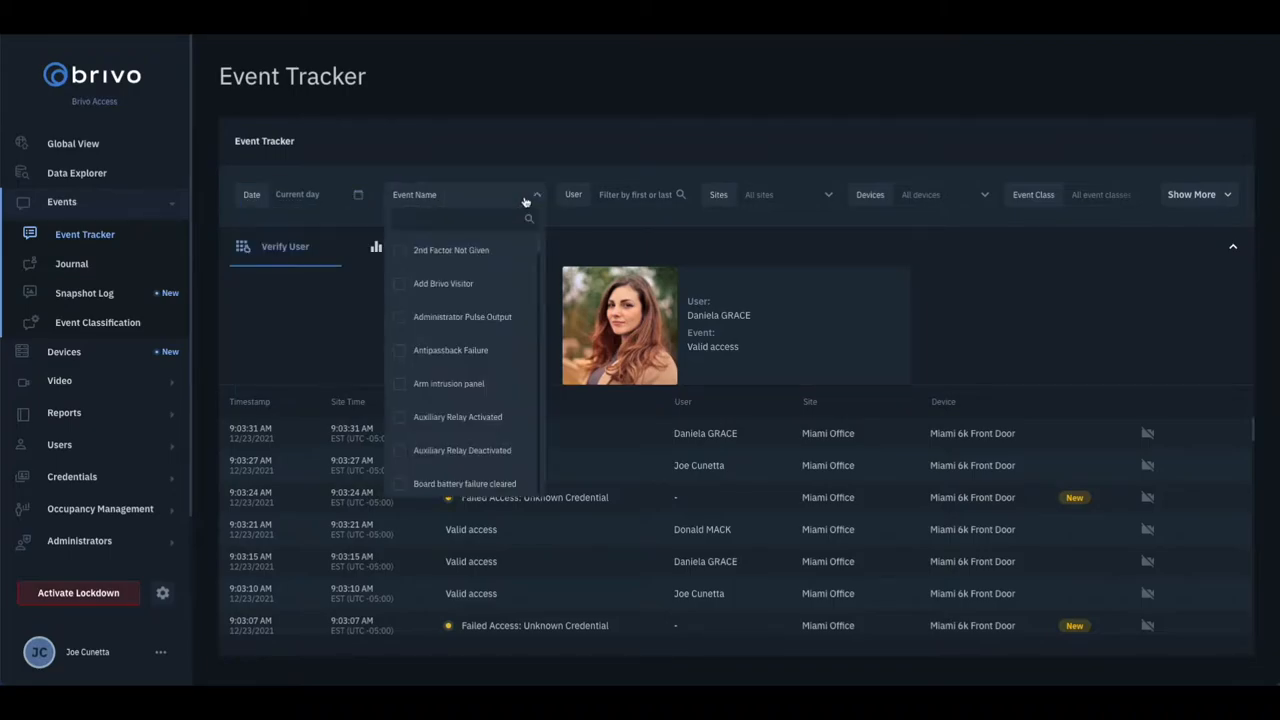
mouse_move(620, 195)
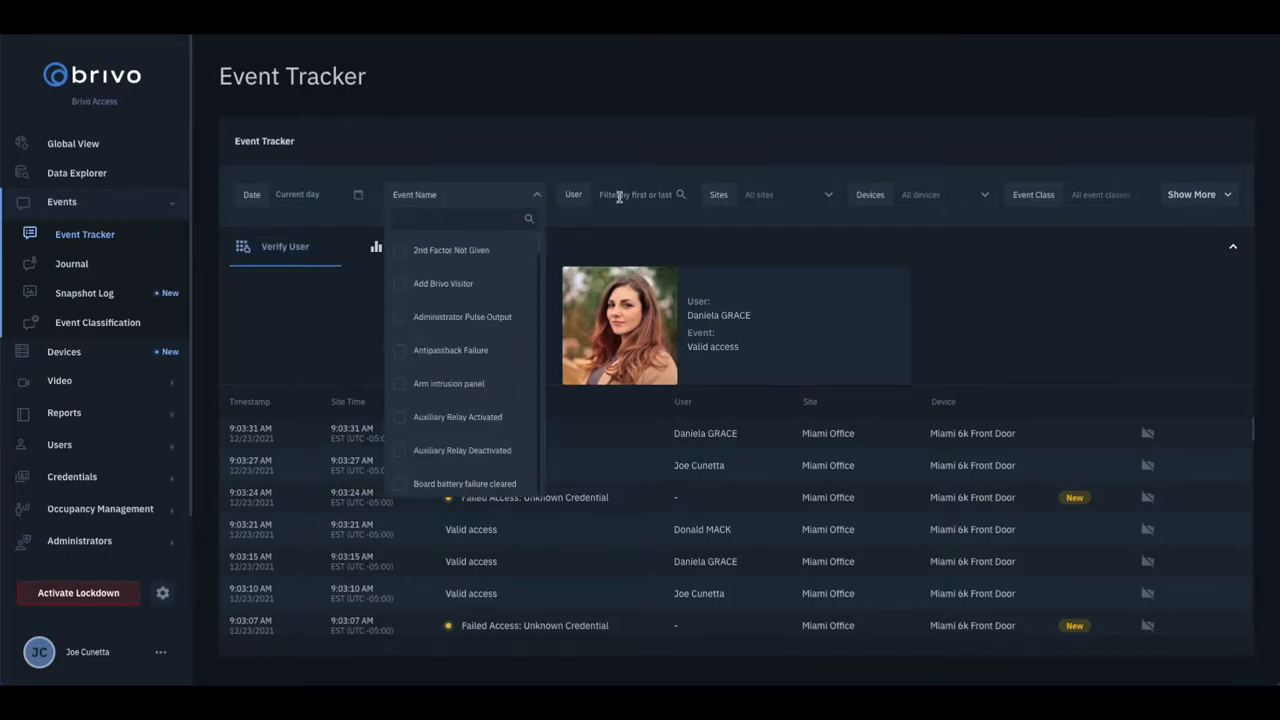
click(638, 194)
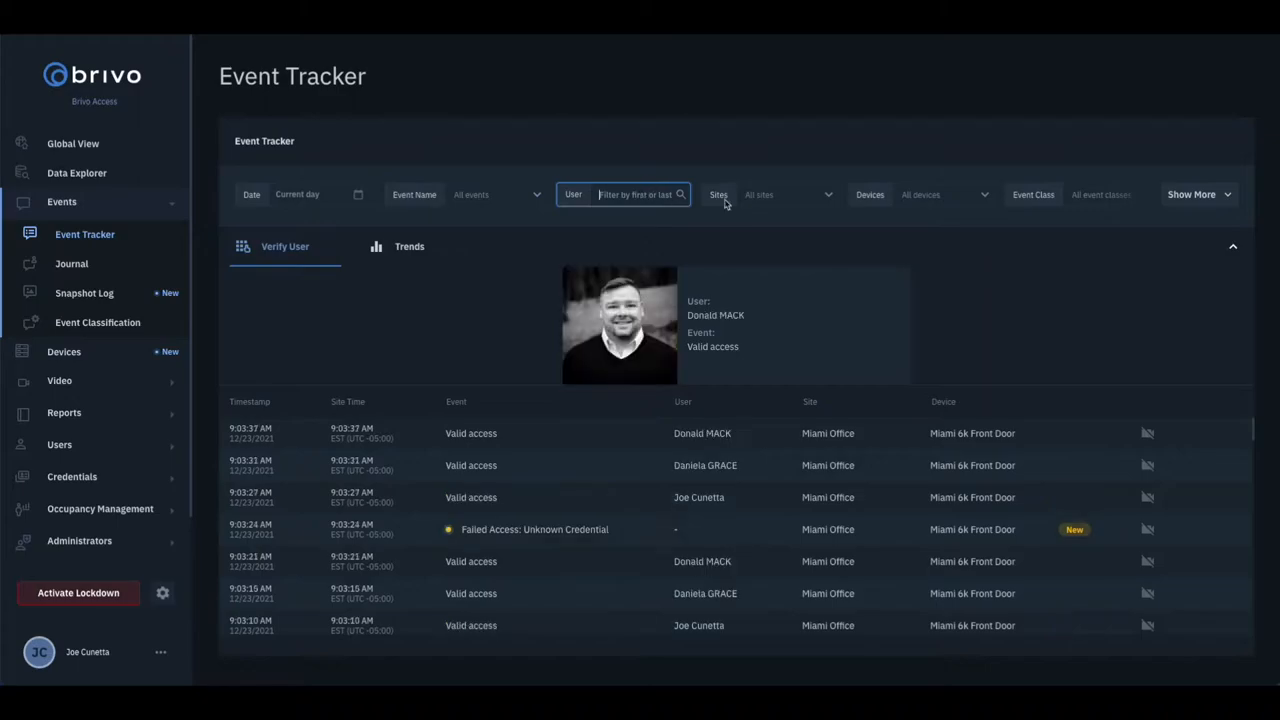
click(945, 194)
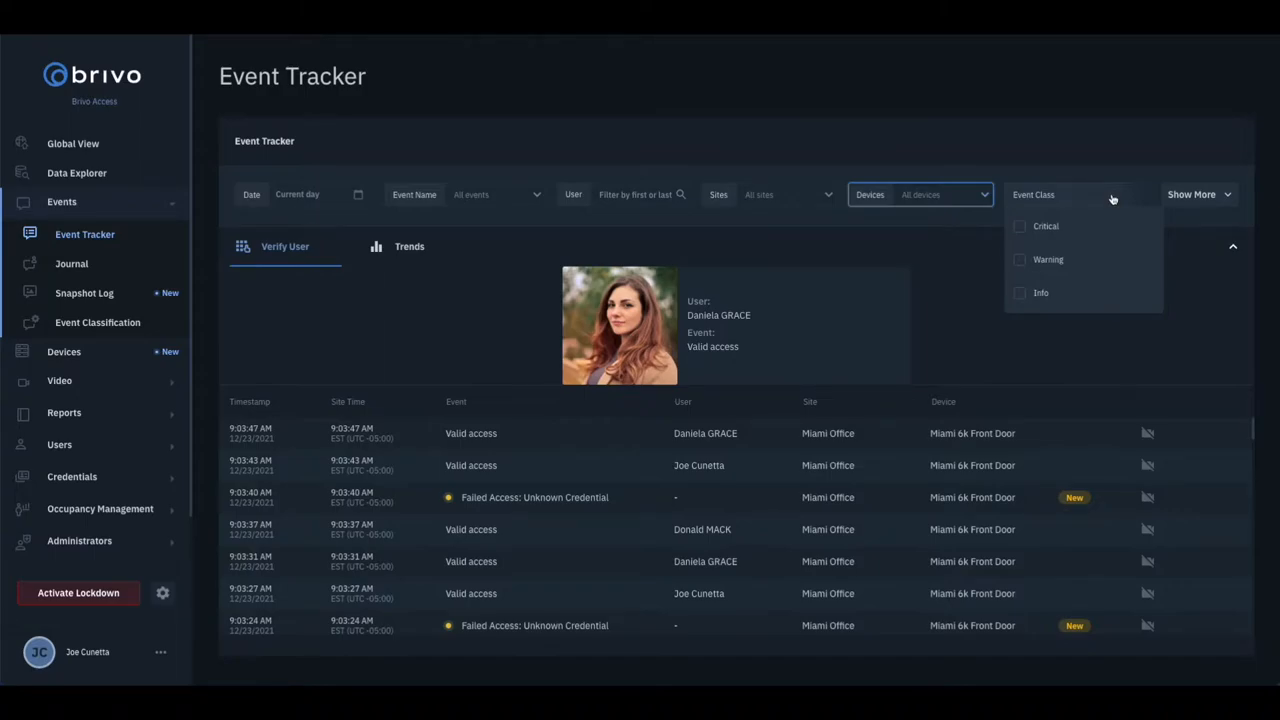
click(1198, 194)
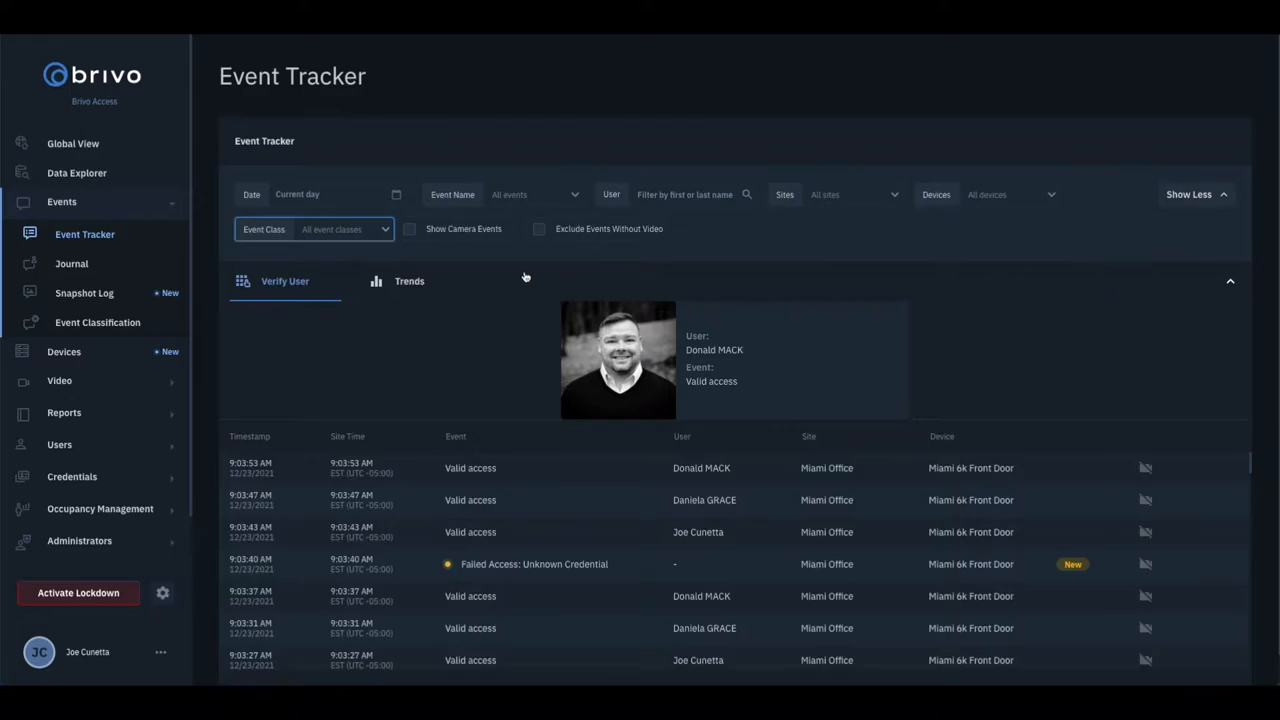
- Toggle Show Camera Events on and off, then collapse the filter bar with Show Less
click(410, 229)
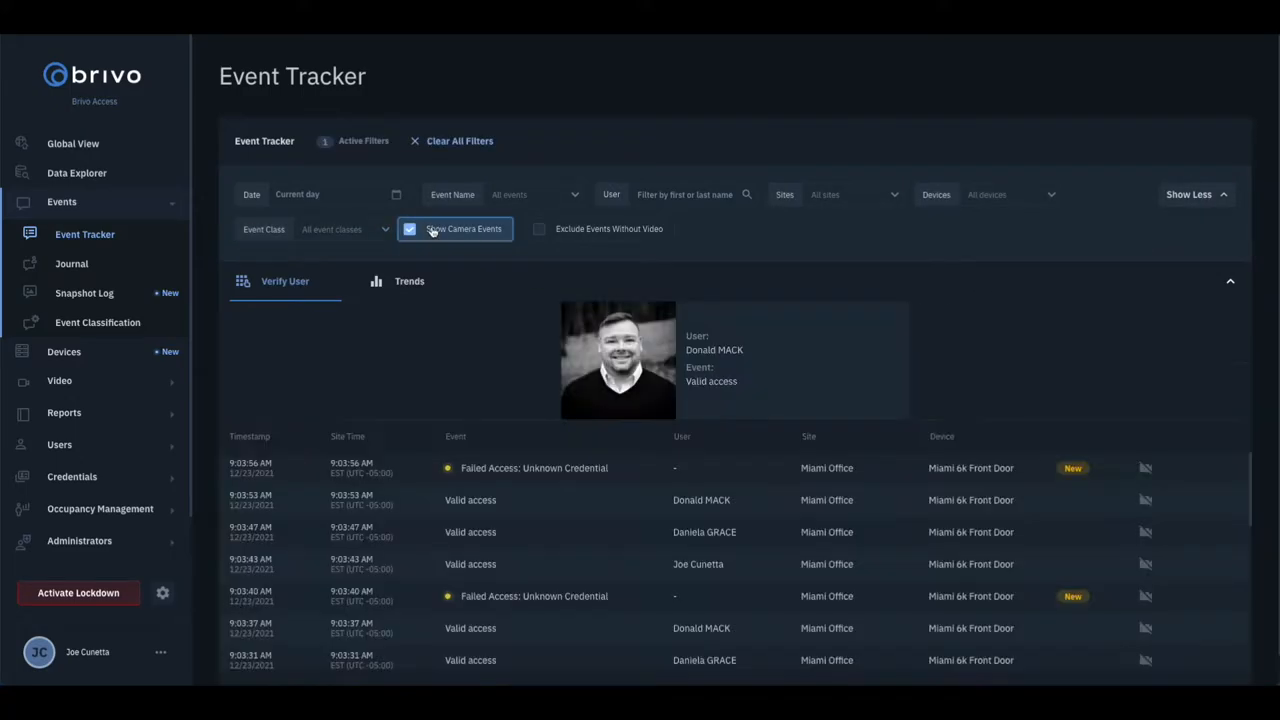
click(410, 229)
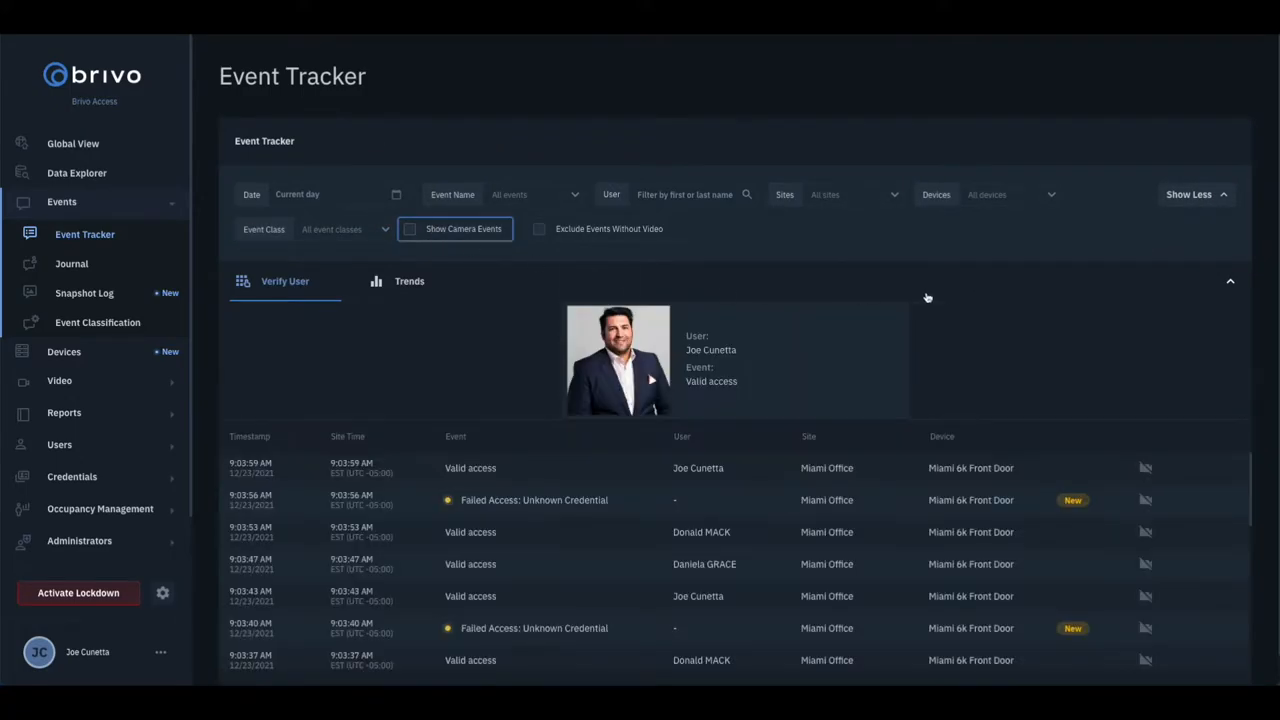
click(1195, 195)
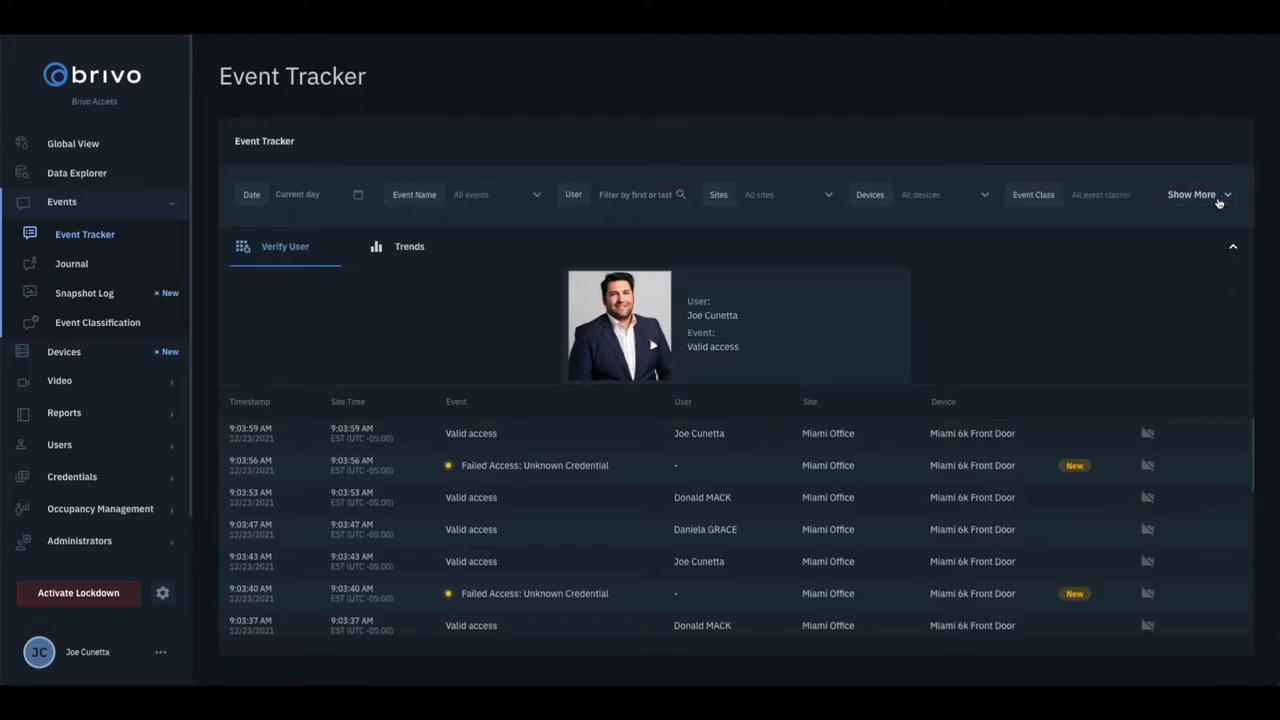
mouse_move(538, 296)
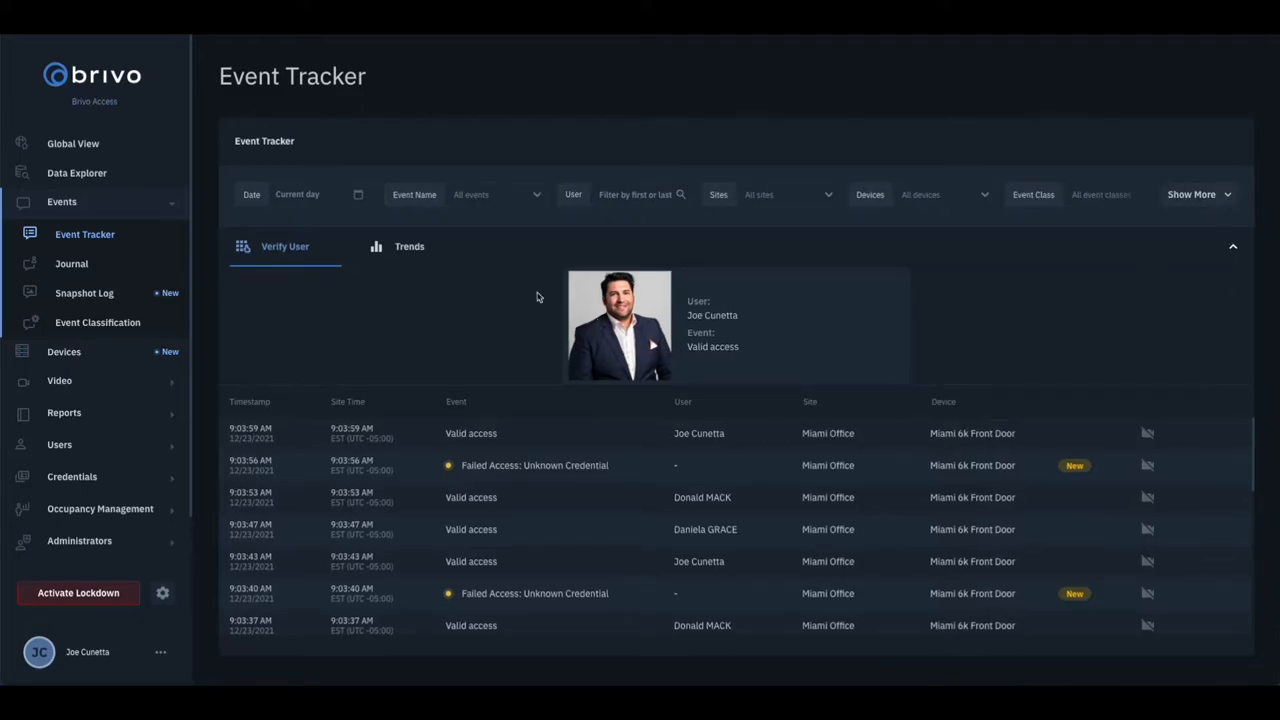
click(409, 246)
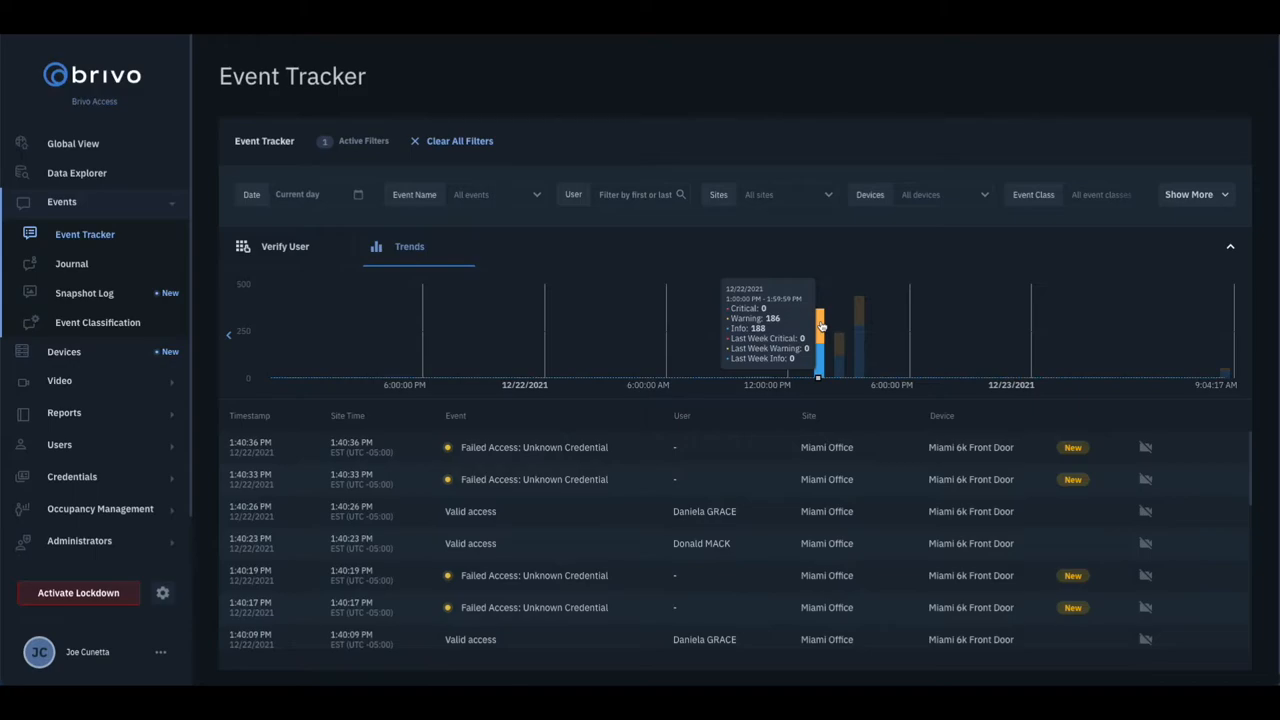
mouse_move(515, 302)
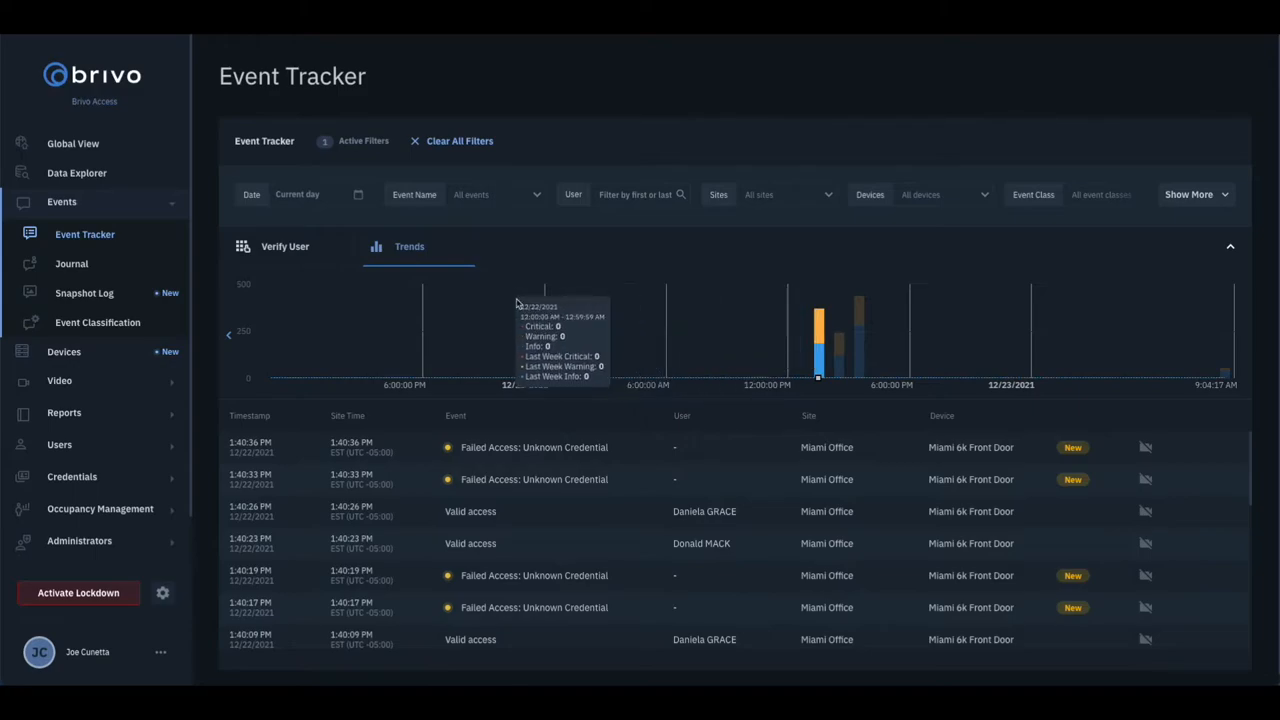
click(285, 246)
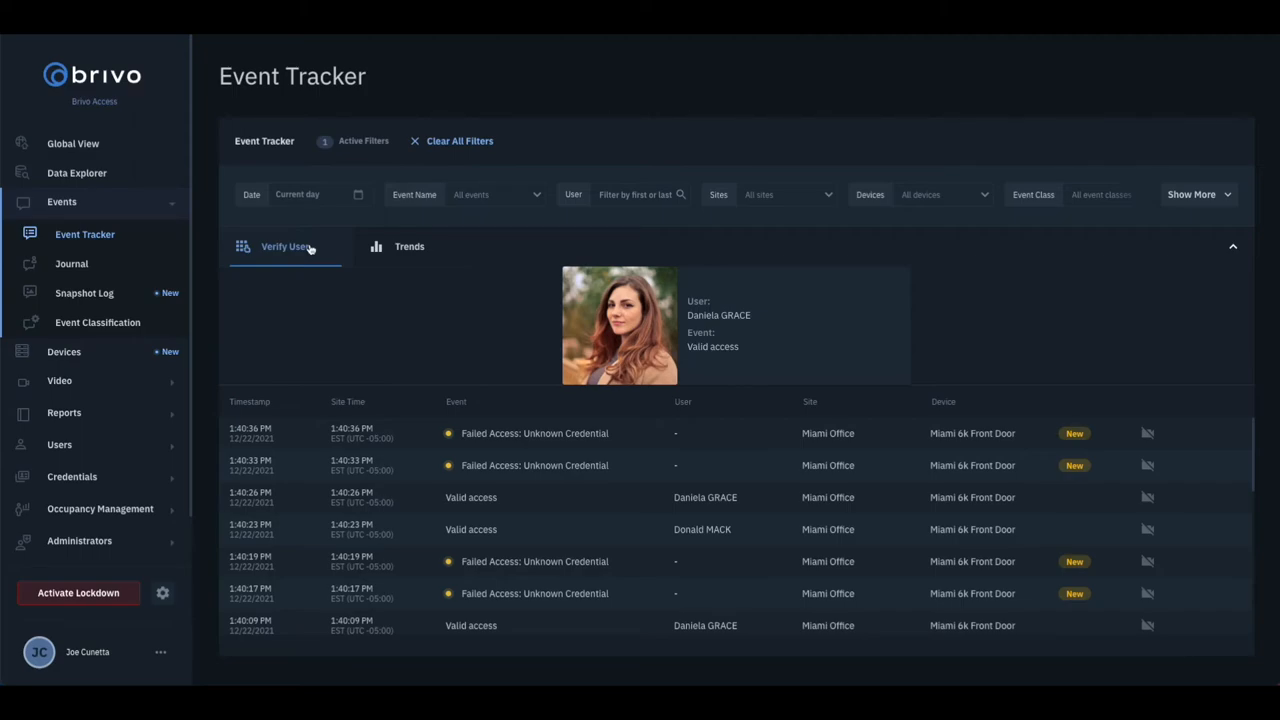
click(459, 140)
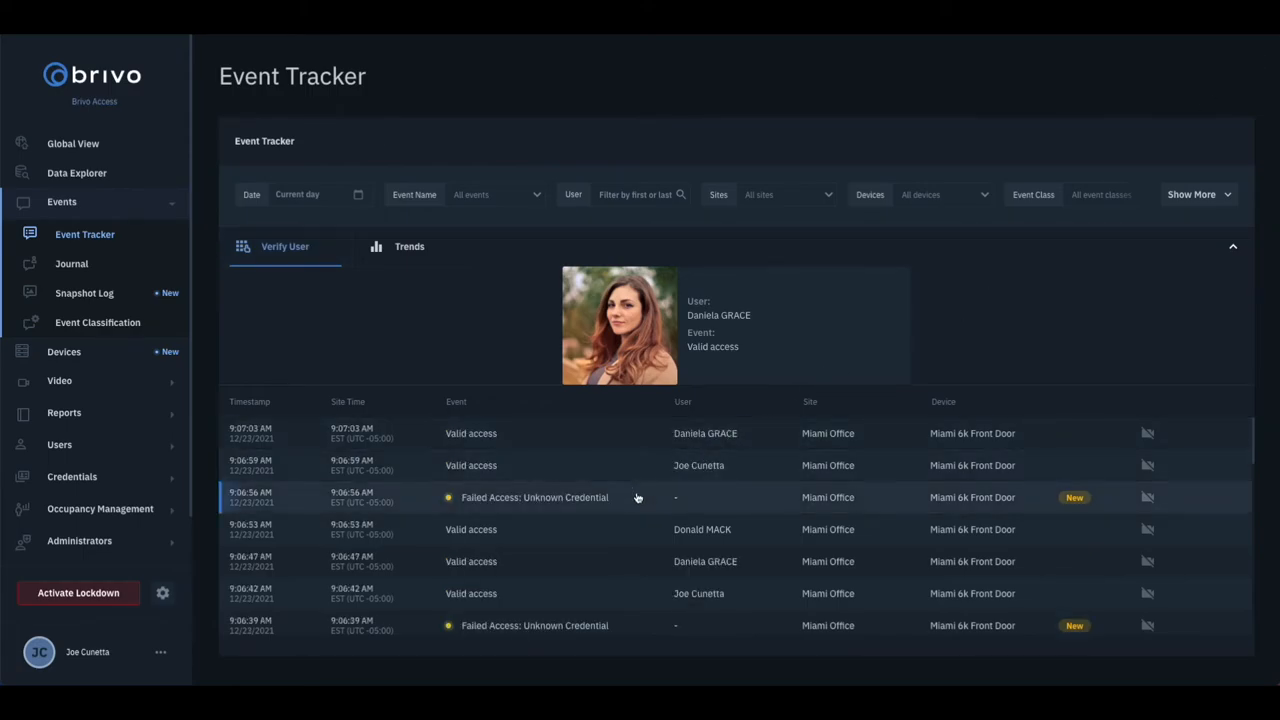
- Attach the note 'This is a failed access event' to the 9:06:56 AM failed-access event
click(638, 497)
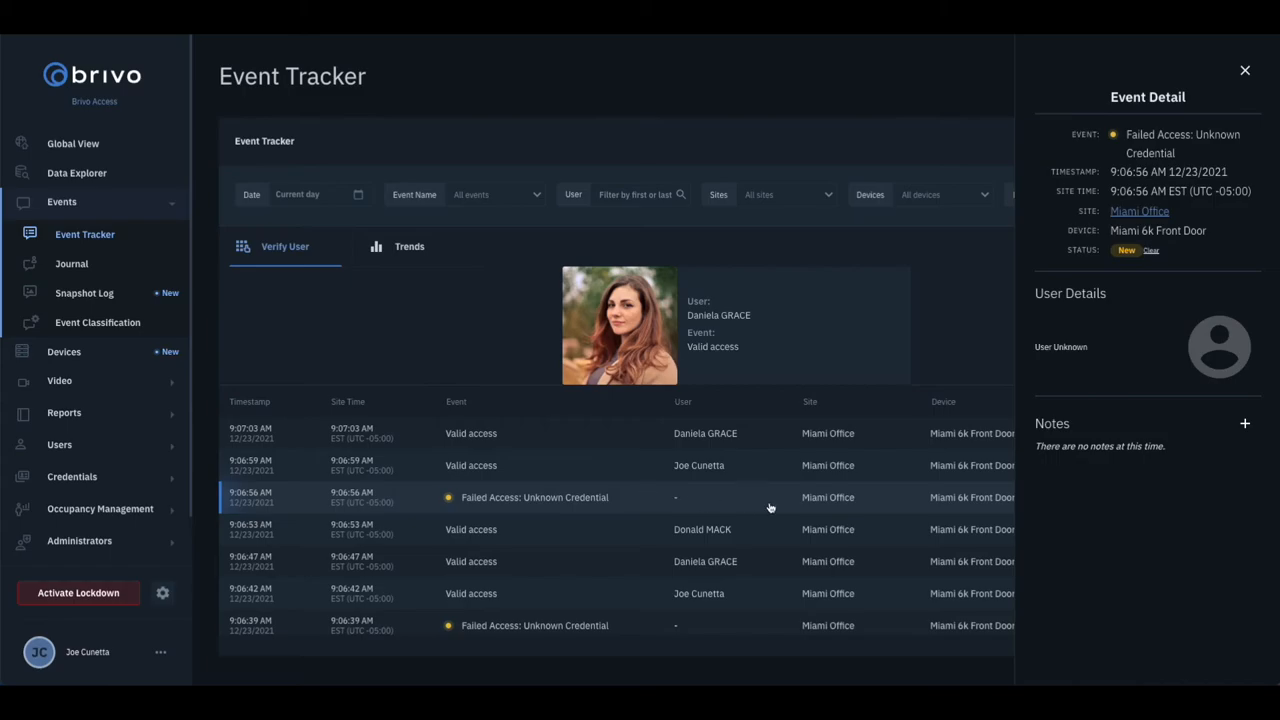
click(1246, 420)
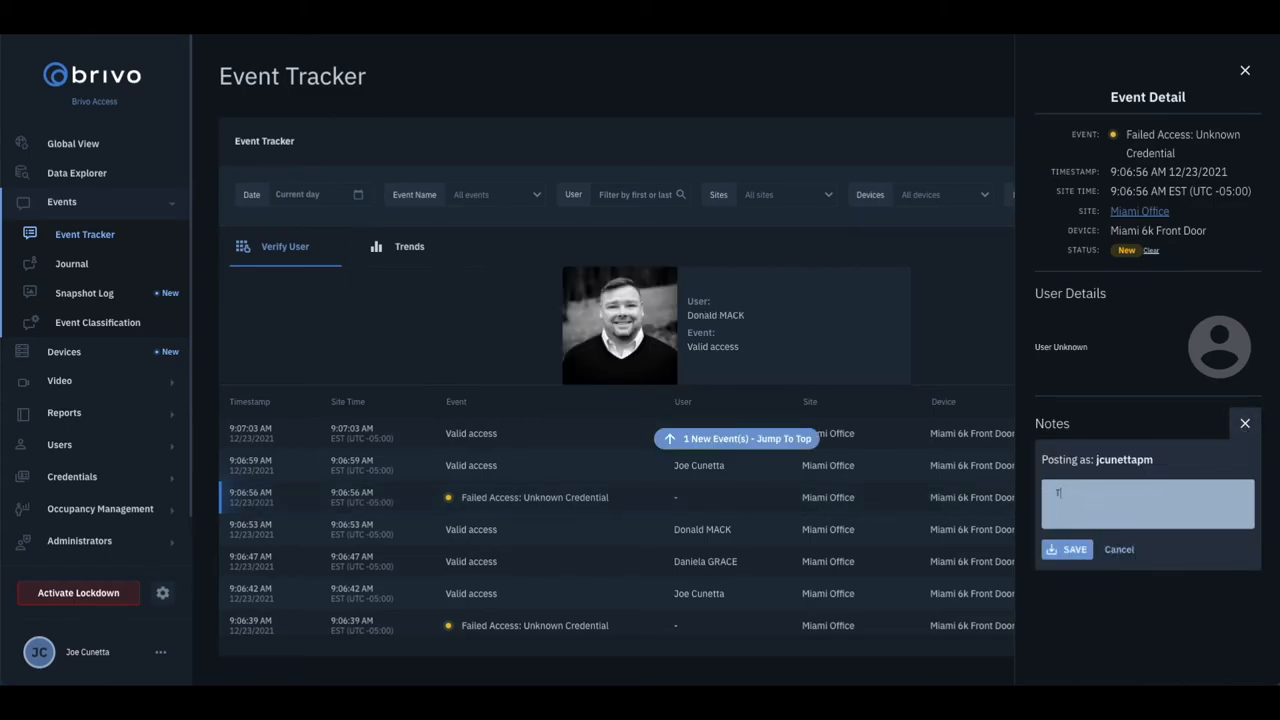
text(This is a failed access event)
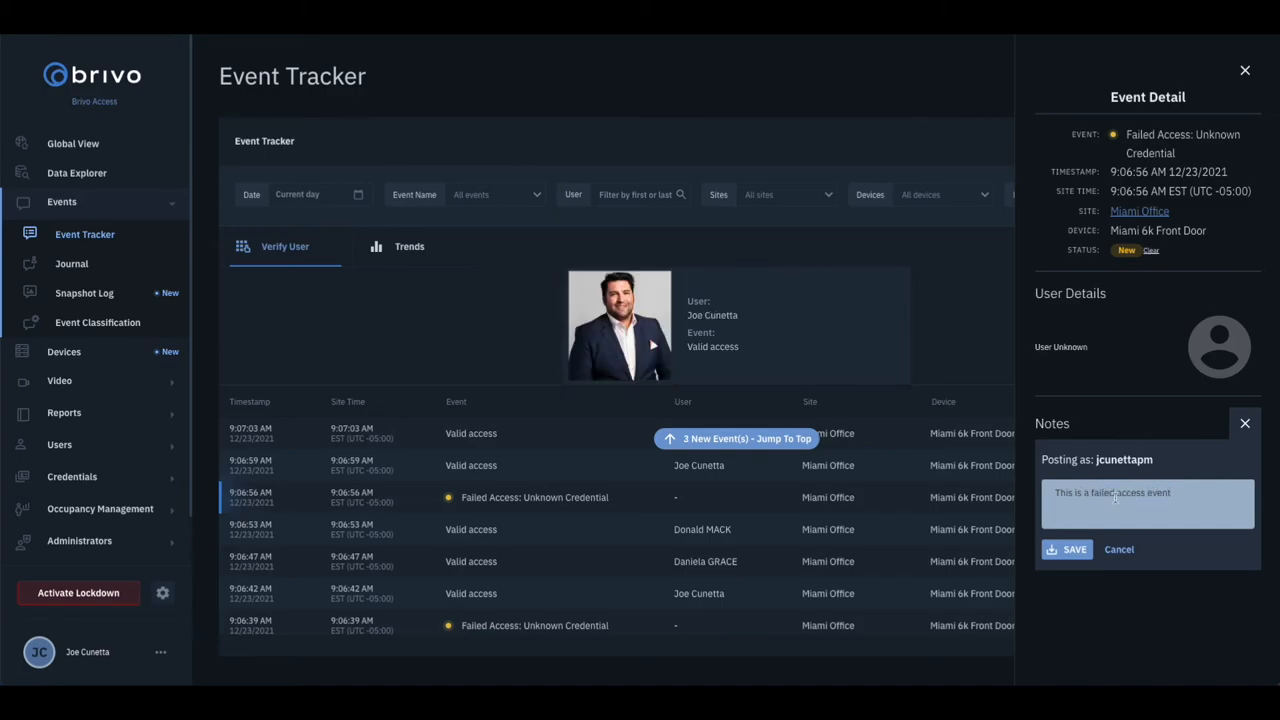
click(1066, 550)
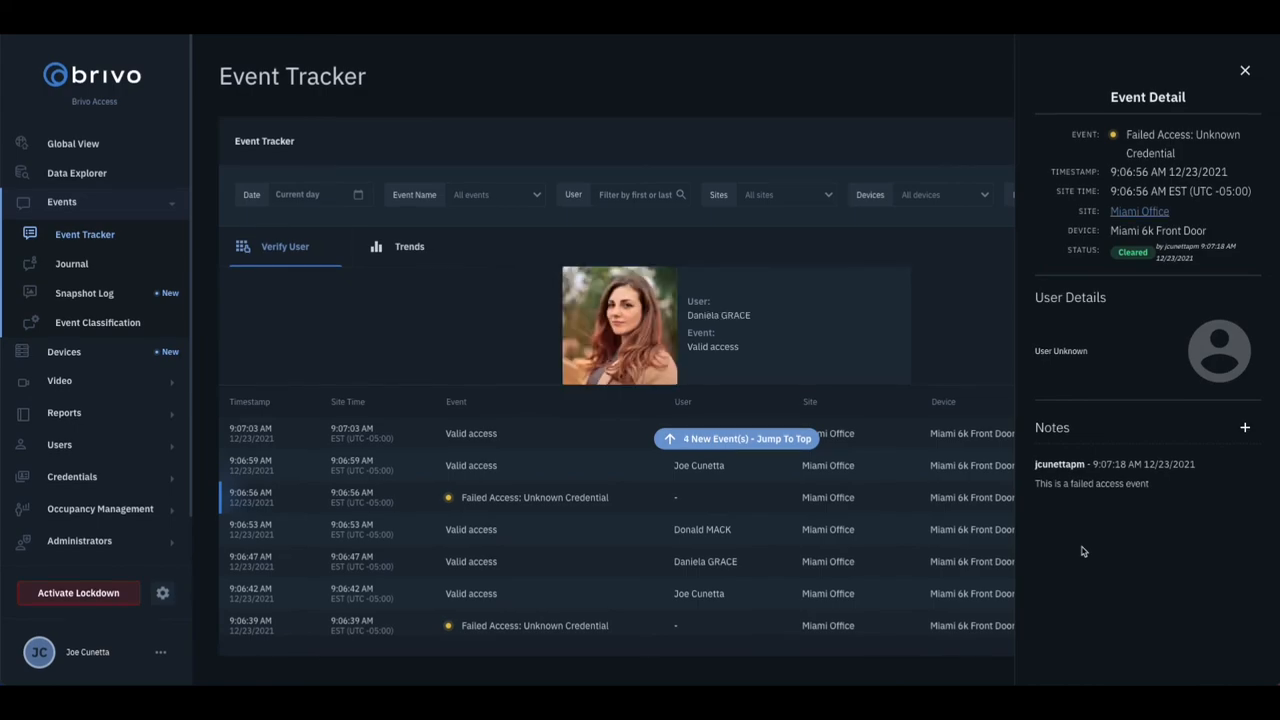
click(1243, 70)
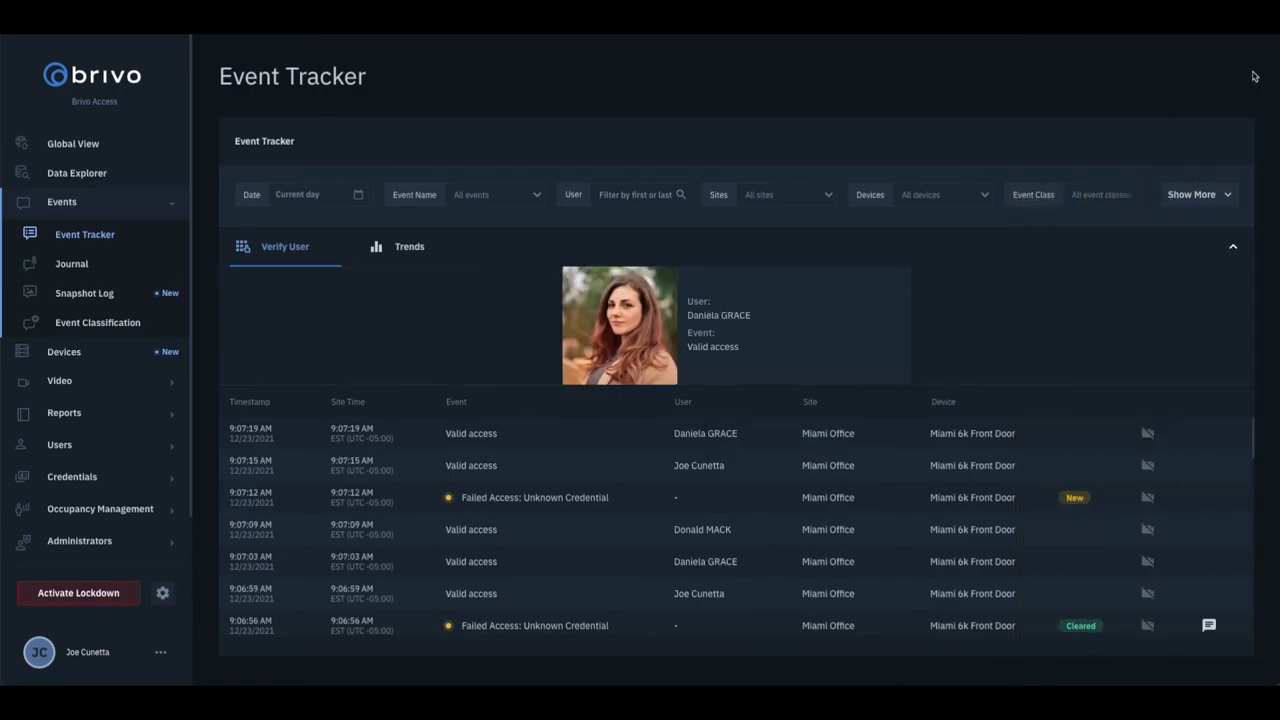